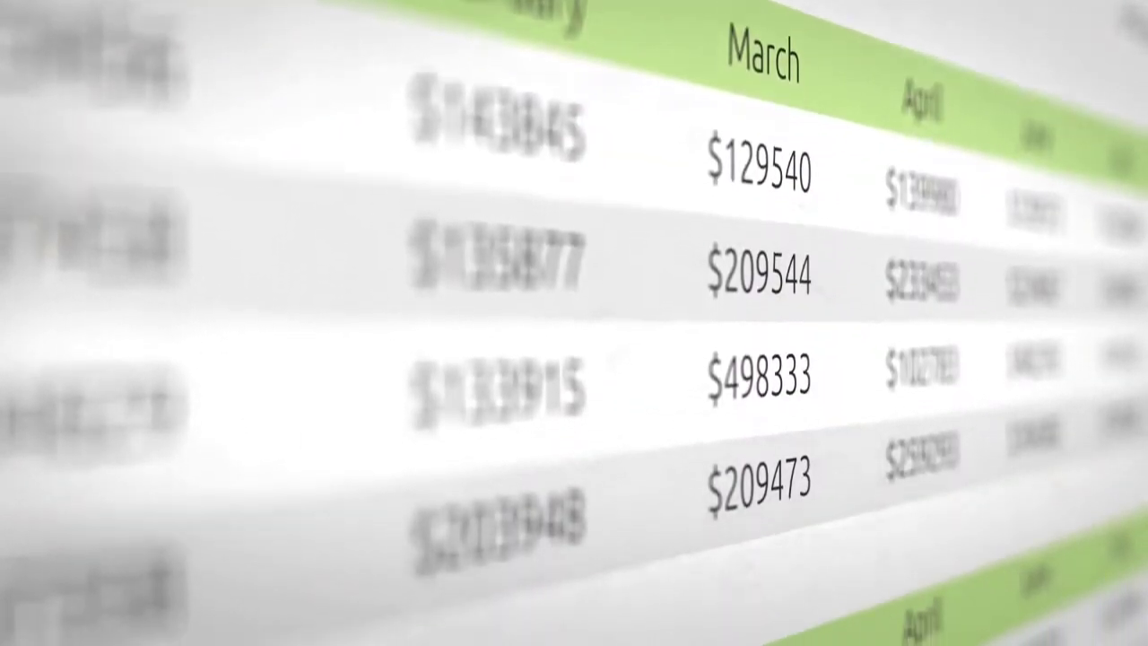
scroll(down, 3)
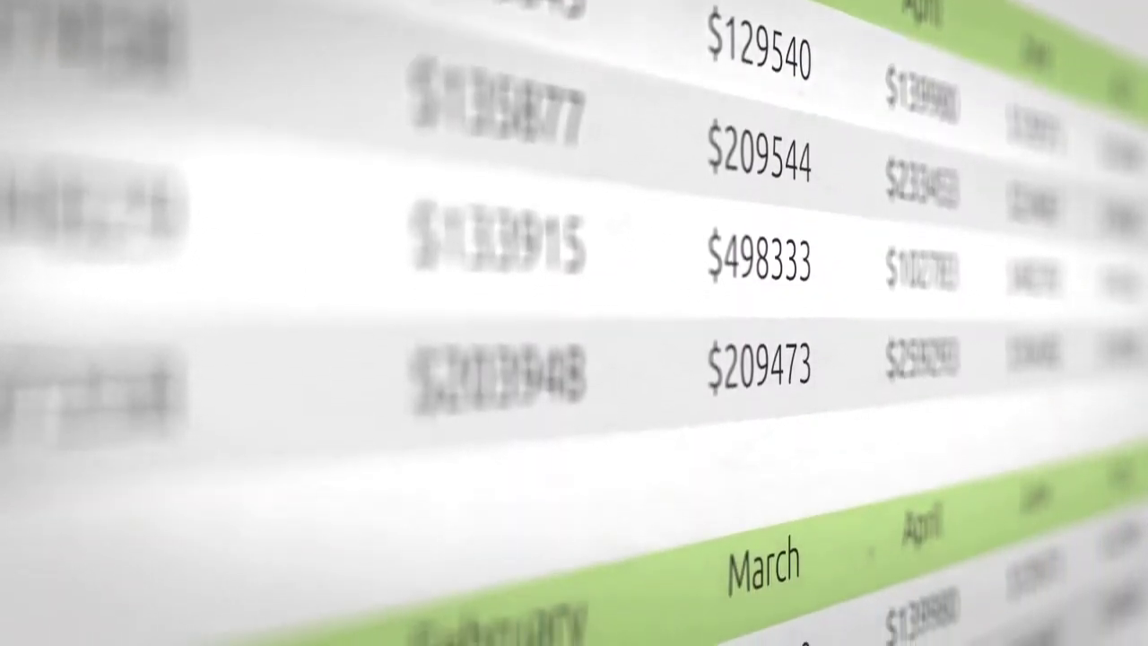